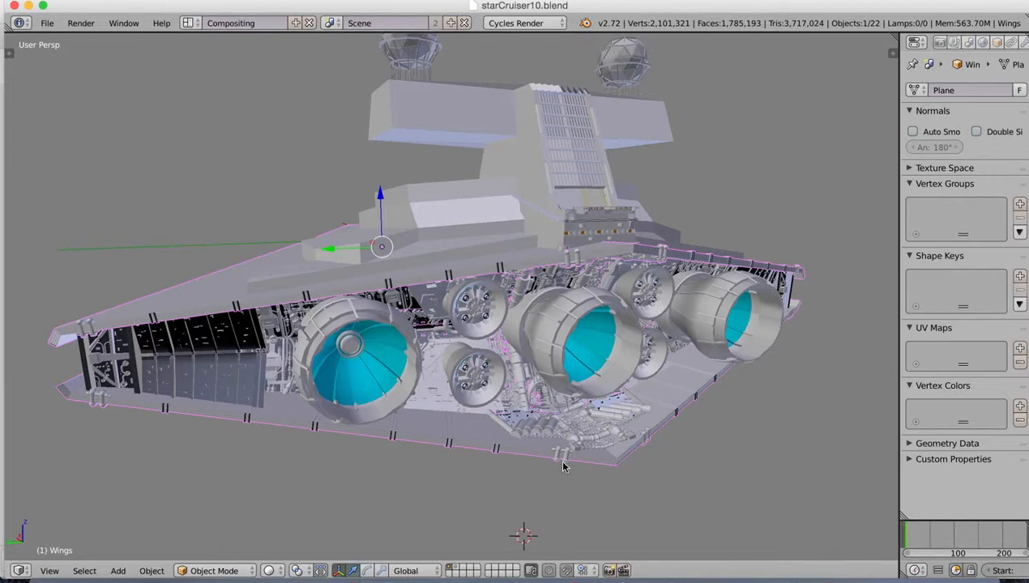
{"action": "mouse_move", "coordinate": [376, 414]}
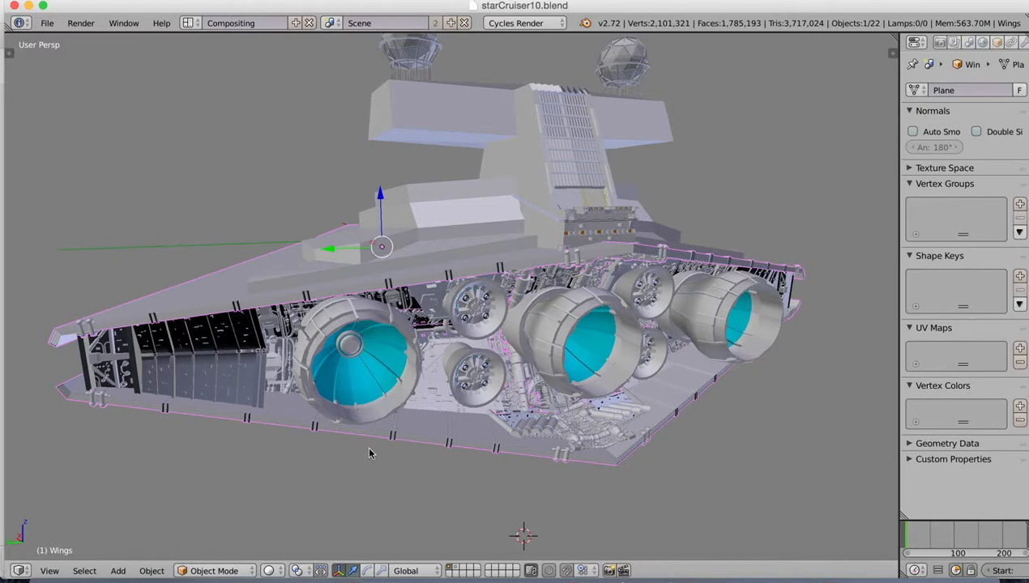
{"action": "mouse_move", "coordinate": [315, 459]}
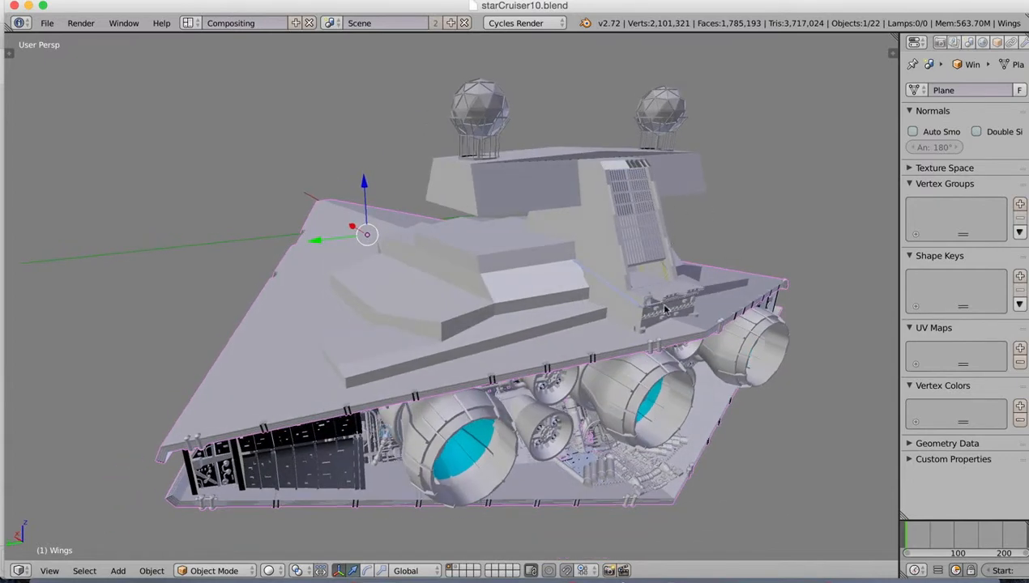
{"action": "mouse_move", "coordinate": [672, 255]}
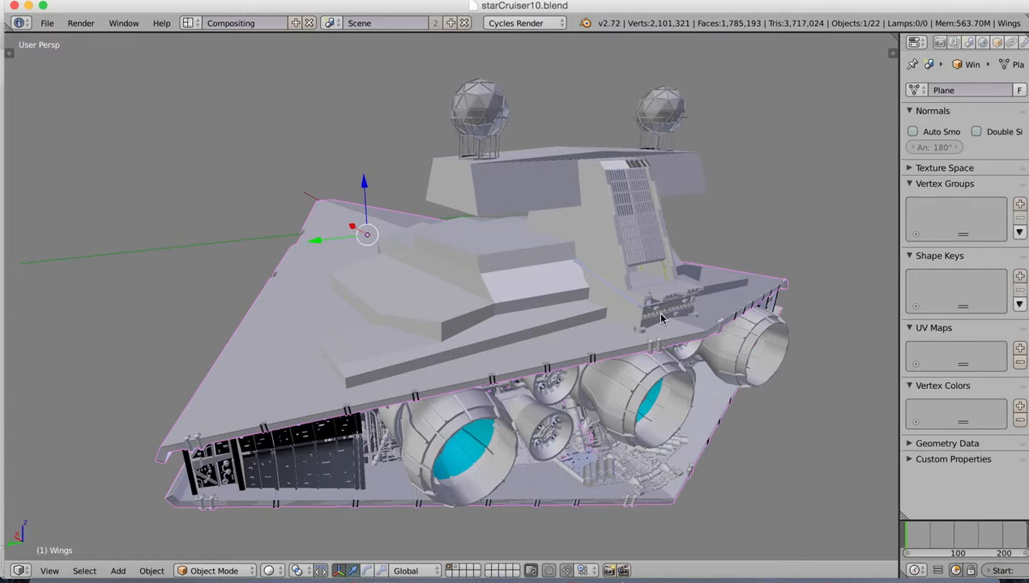
{"action": "left_click_drag", "start_coordinate": [660, 319], "coordinate": [453, 305]}
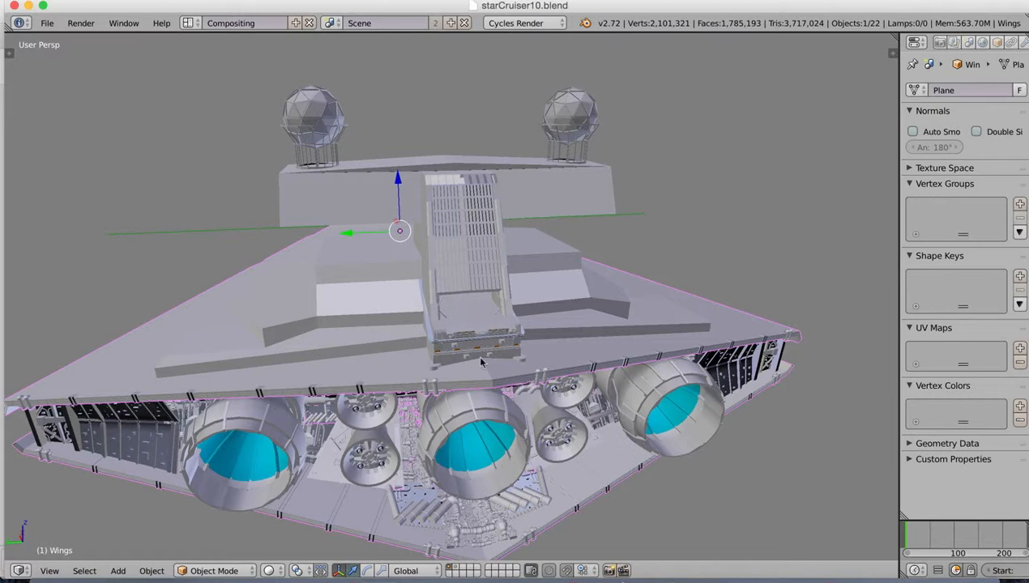
{"action": "mouse_move", "coordinate": [495, 464]}
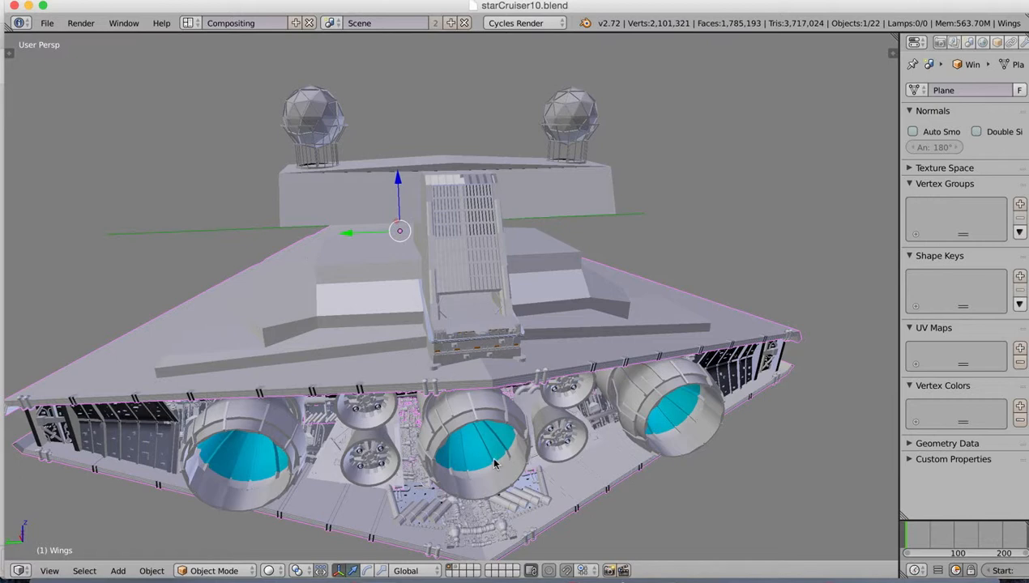
{"action": "left_click_drag", "start_coordinate": [494, 464], "coordinate": [549, 435]}
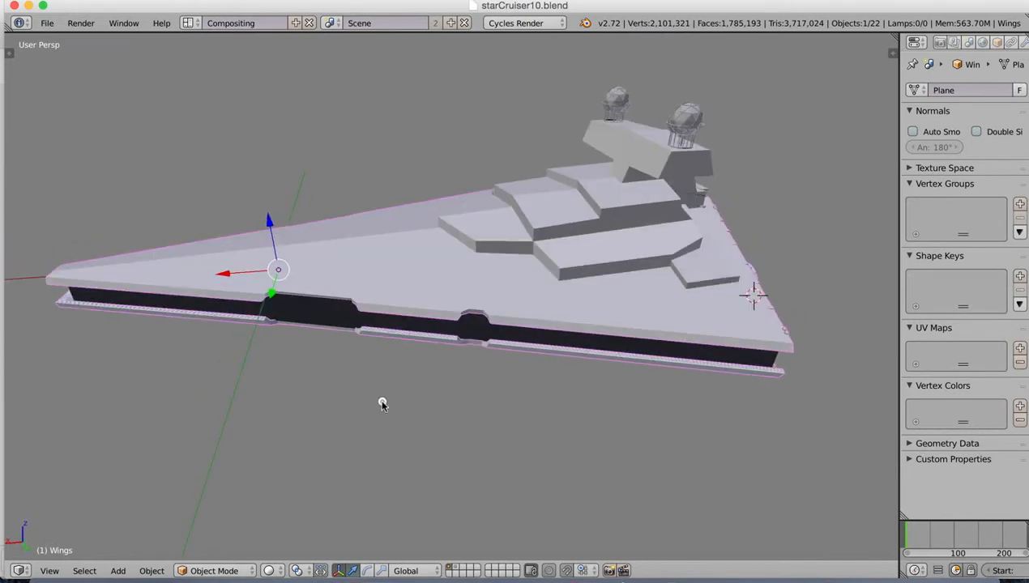
{"action": "left_click_drag", "start_coordinate": [384, 404], "coordinate": [429, 407]}
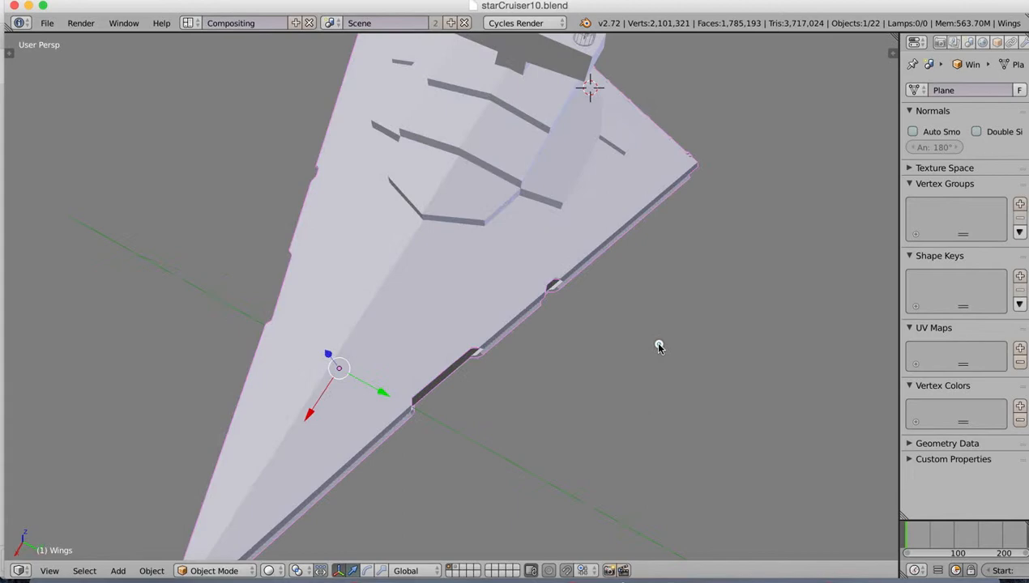
{"action": "left_click_drag", "start_coordinate": [659, 348], "coordinate": [592, 319]}
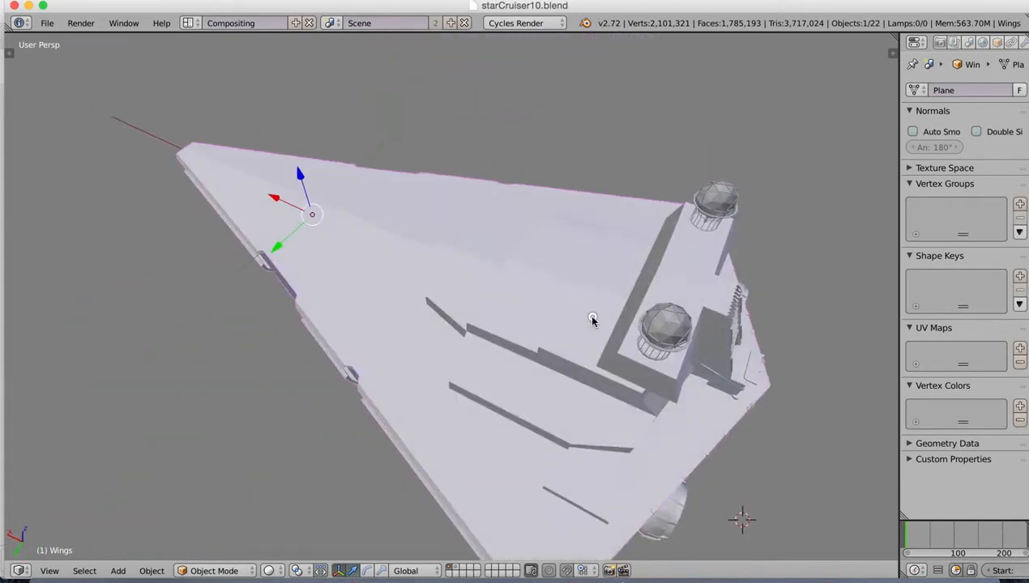
{"action": "left_click_drag", "start_coordinate": [591, 320], "coordinate": [576, 296]}
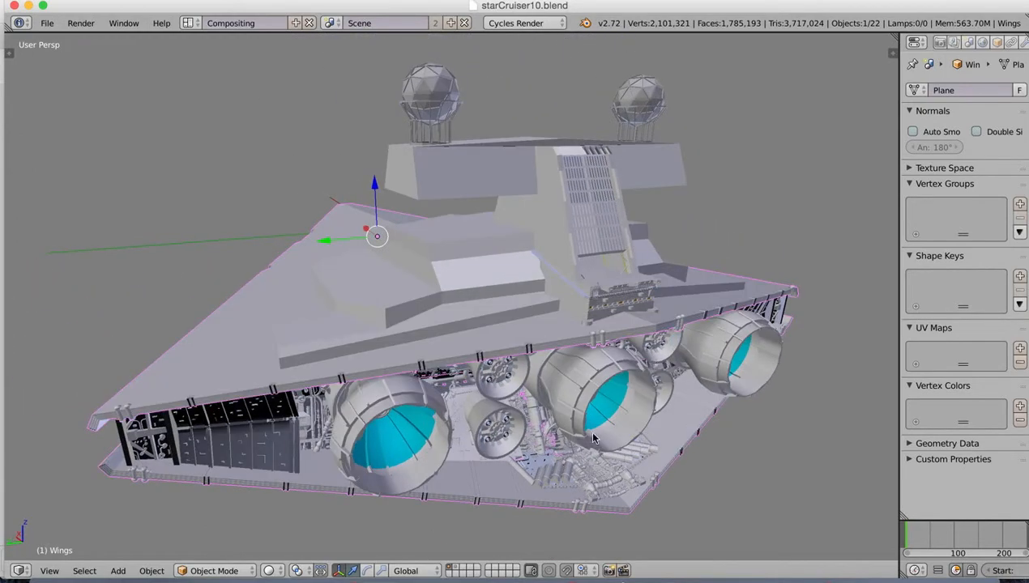
Orbit past the exposed engine bay, then settle on a side view of the upper hull.
{"action": "left_click_drag", "start_coordinate": [591, 437], "coordinate": [608, 411]}
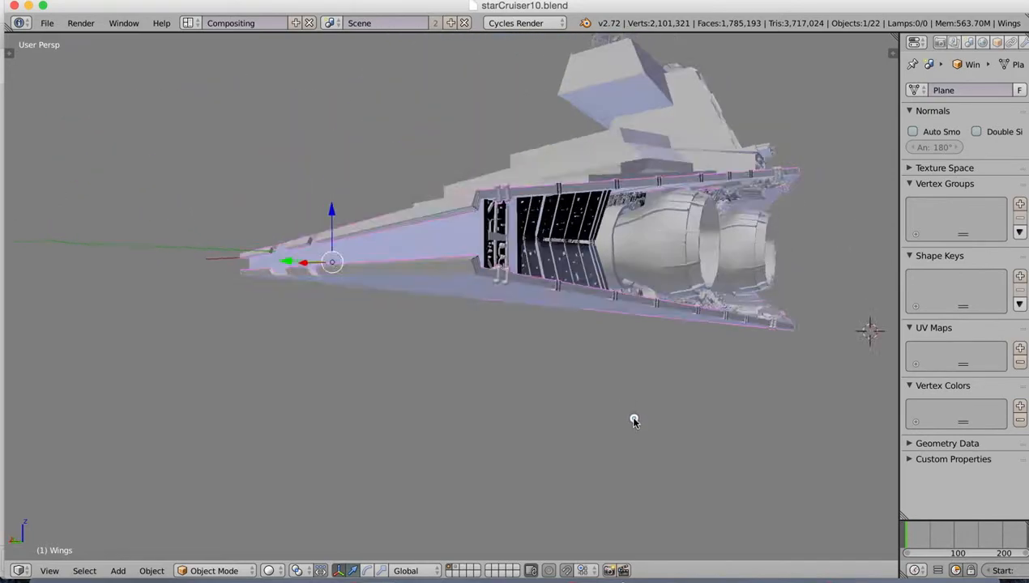
{"action": "left_click_drag", "start_coordinate": [634, 421], "coordinate": [616, 421]}
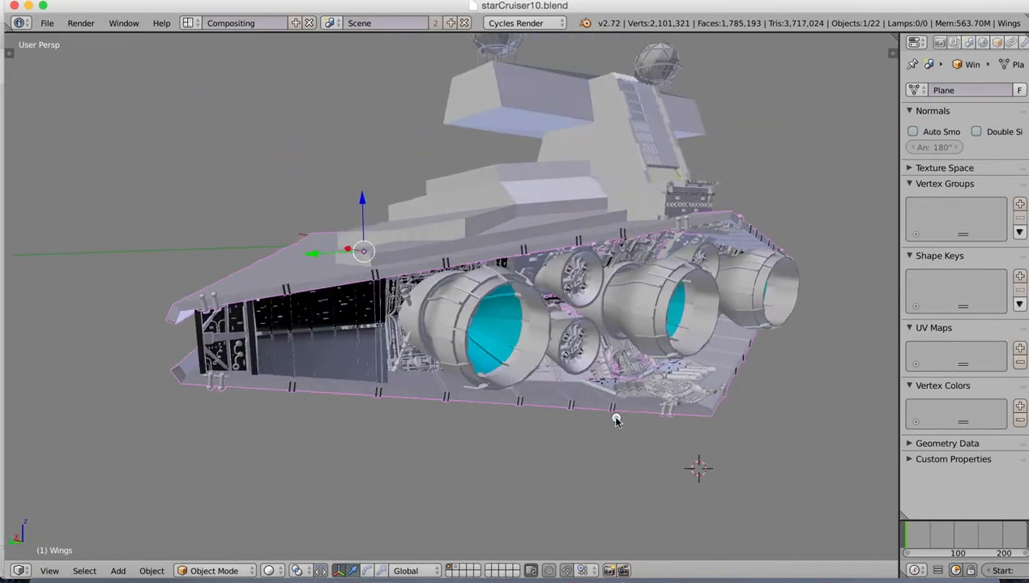
{"action": "left_click_drag", "start_coordinate": [616, 422], "coordinate": [664, 314]}
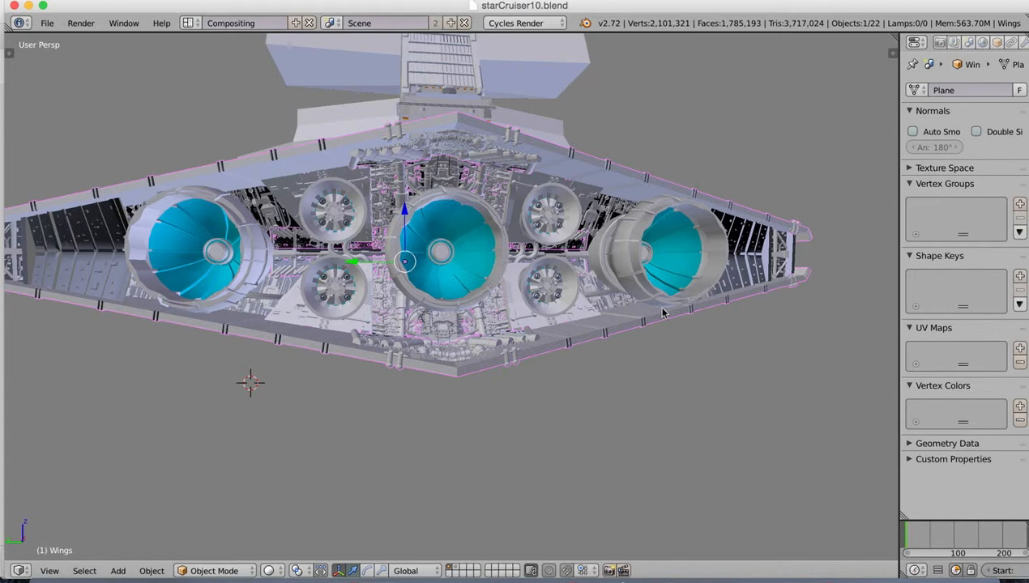
{"action": "mouse_move", "coordinate": [468, 336]}
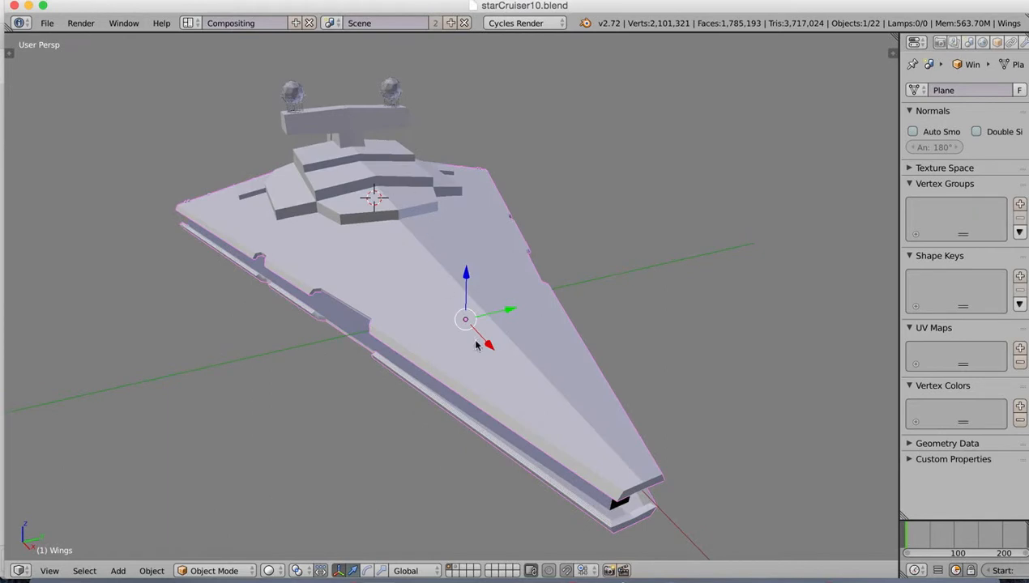
{"action": "mouse_move", "coordinate": [588, 401]}
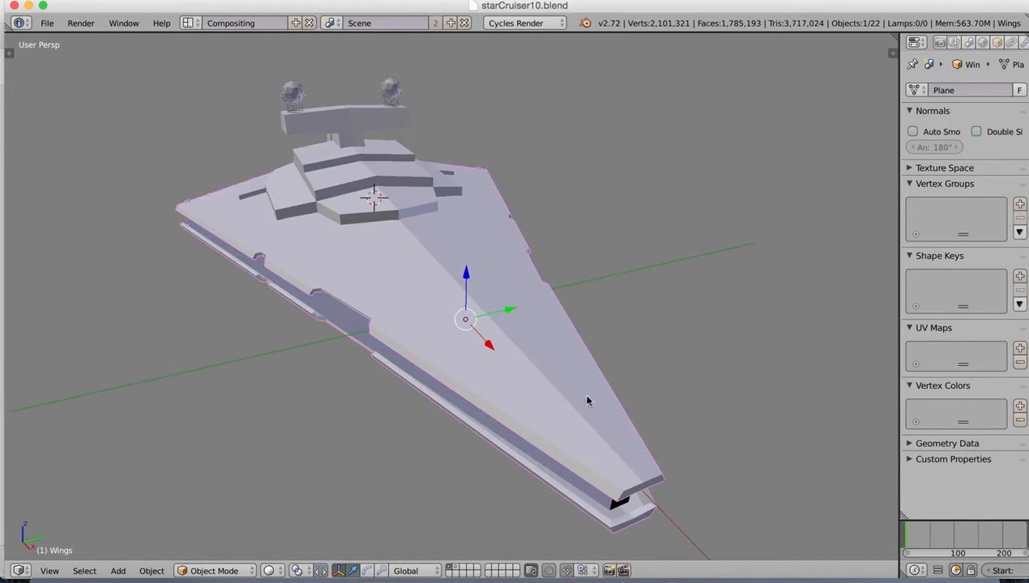
{"action": "mouse_move", "coordinate": [648, 405]}
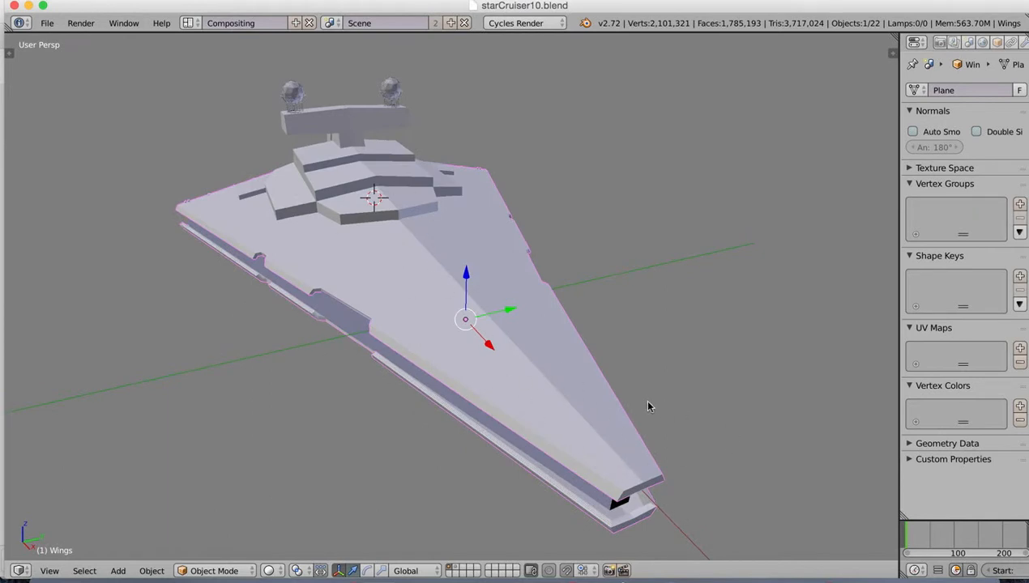
{"action": "mouse_move", "coordinate": [701, 420]}
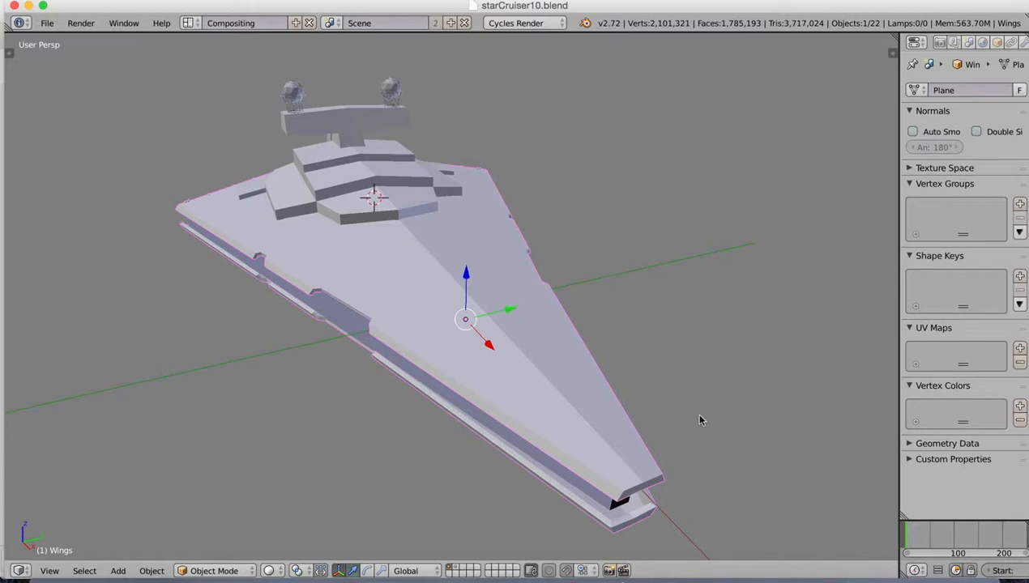
{"action": "left_click_drag", "start_coordinate": [701, 420], "coordinate": [559, 404]}
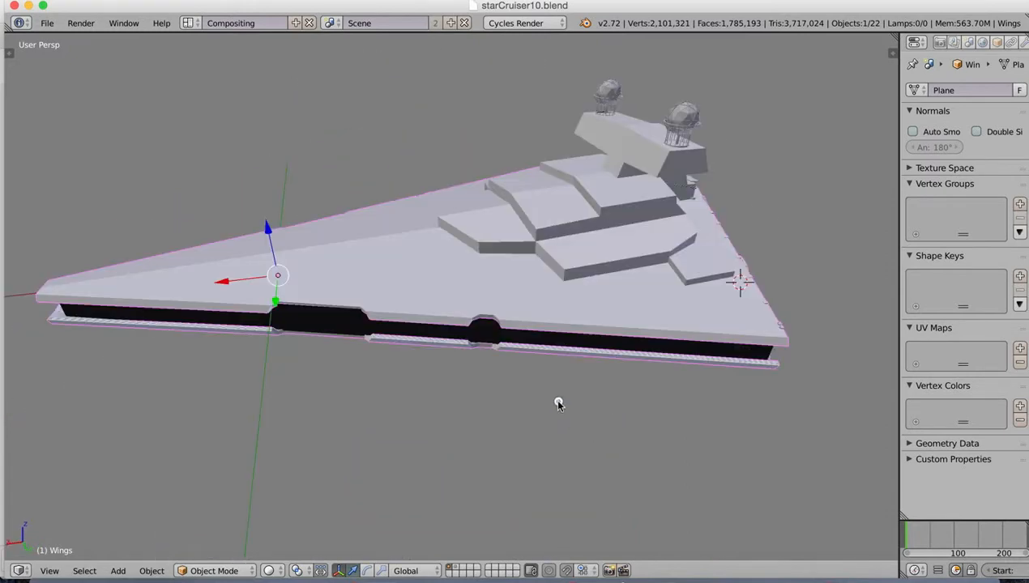
{"action": "left_click_drag", "start_coordinate": [559, 404], "coordinate": [587, 363]}
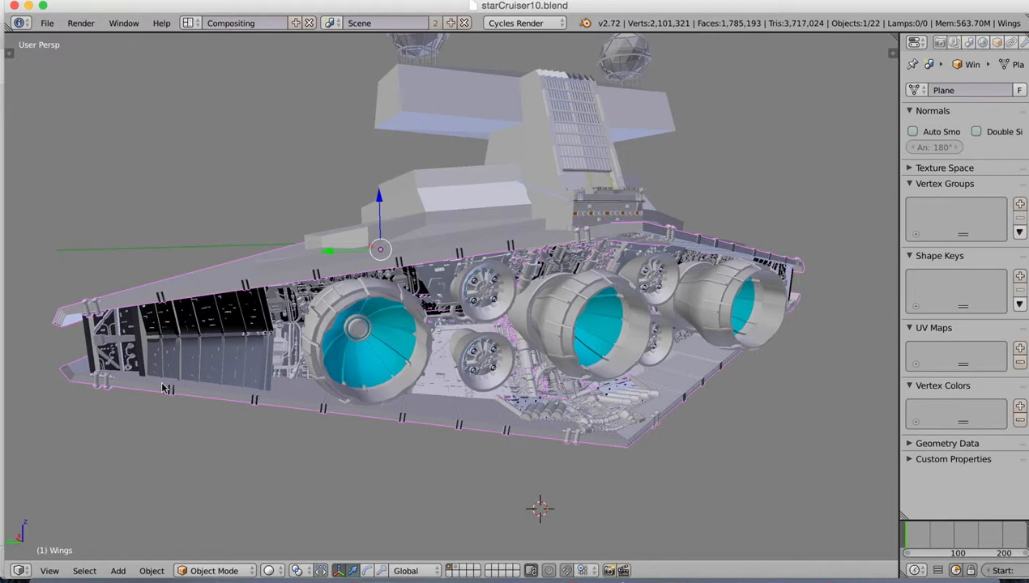
{"action": "mouse_move", "coordinate": [590, 387]}
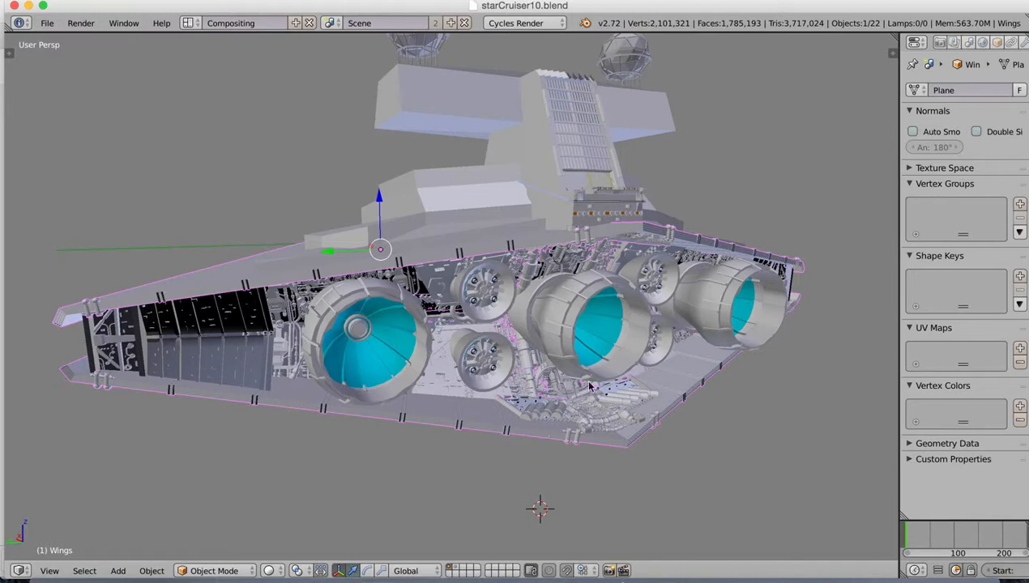
{"action": "mouse_move", "coordinate": [519, 121]}
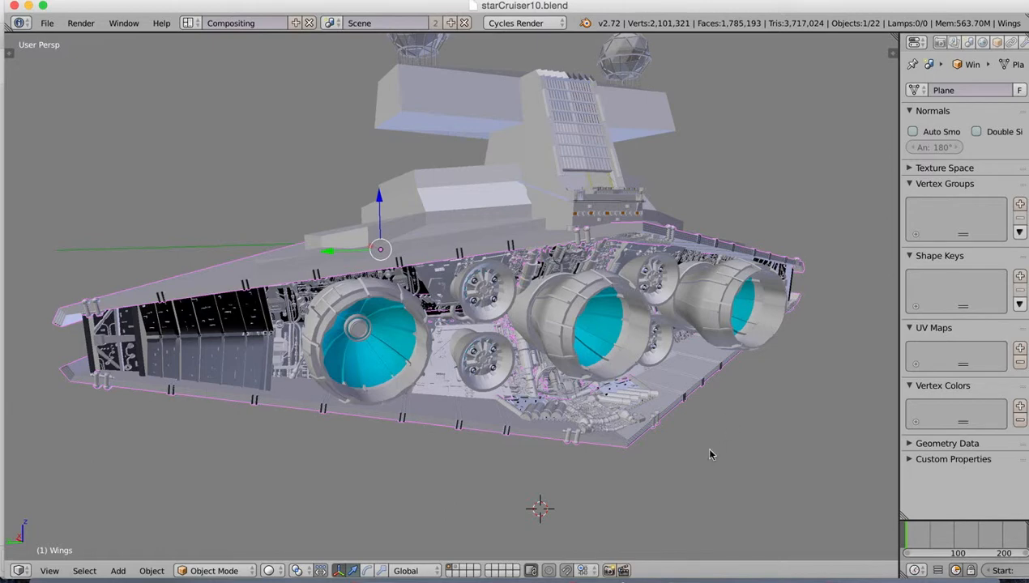
{"action": "mouse_move", "coordinate": [419, 410]}
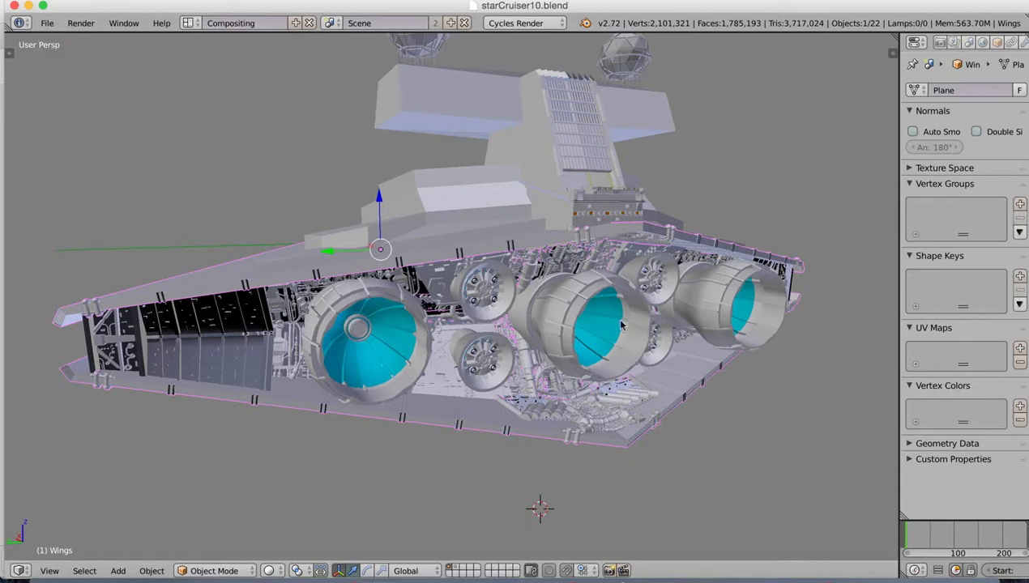
{"action": "mouse_move", "coordinate": [648, 444]}
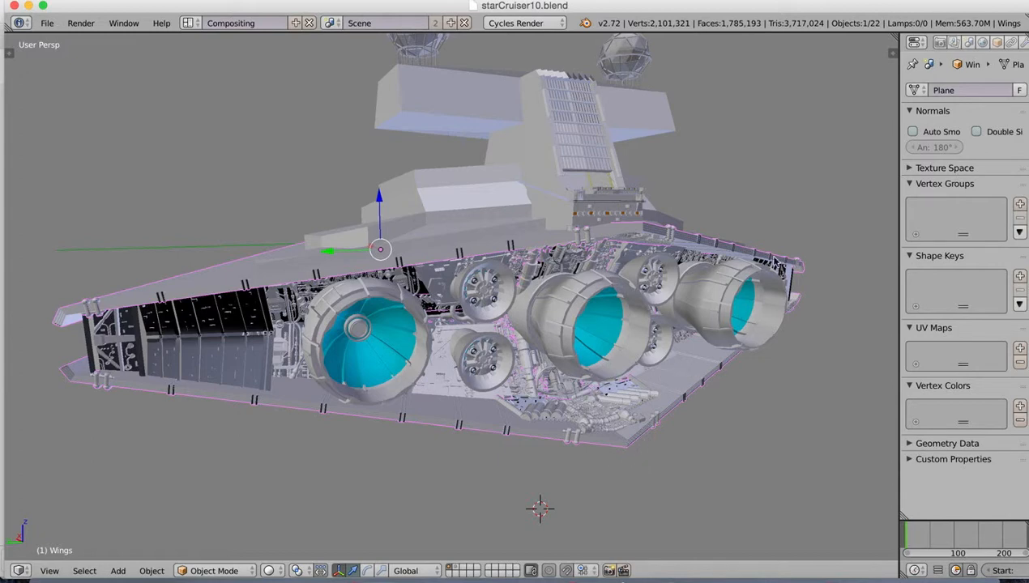
{"action": "mouse_move", "coordinate": [359, 442]}
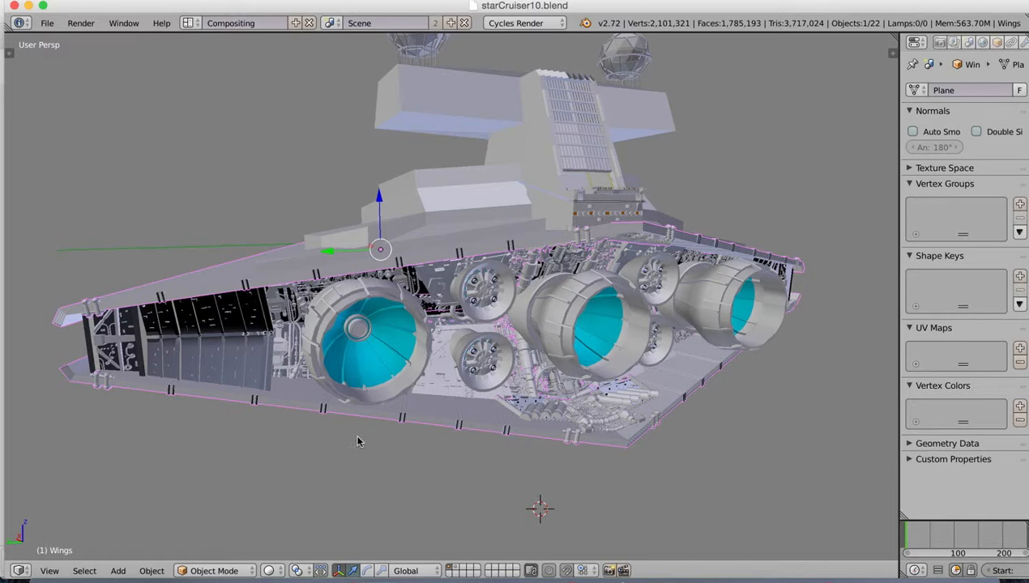
{"action": "mouse_move", "coordinate": [377, 393]}
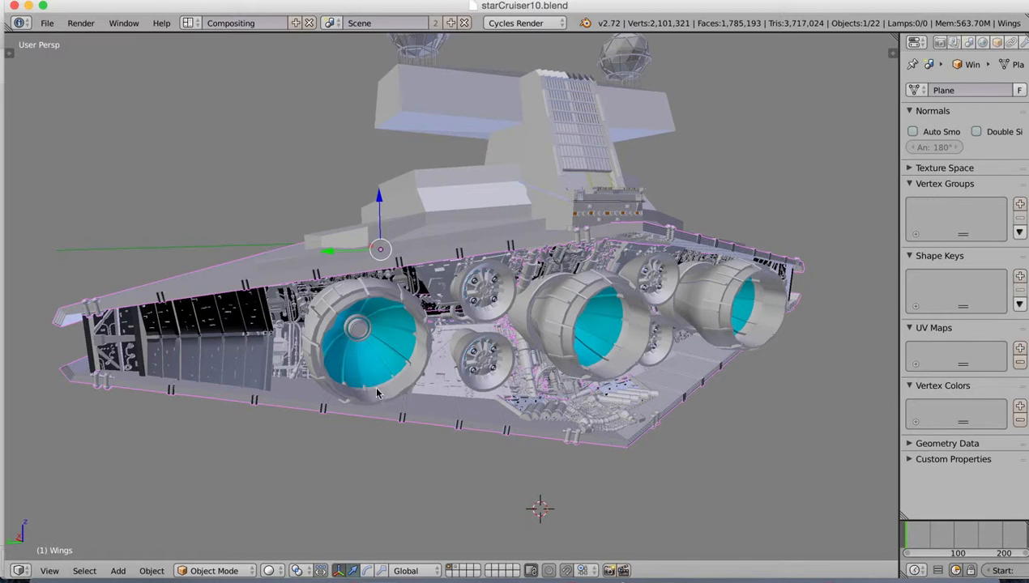
{"action": "mouse_move", "coordinate": [329, 329]}
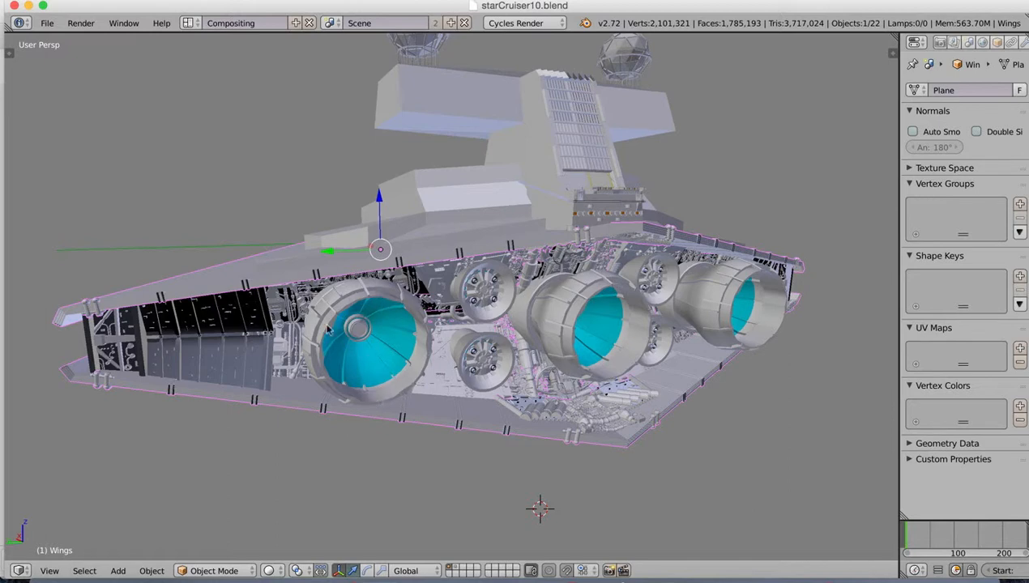
{"action": "mouse_move", "coordinate": [376, 575]}
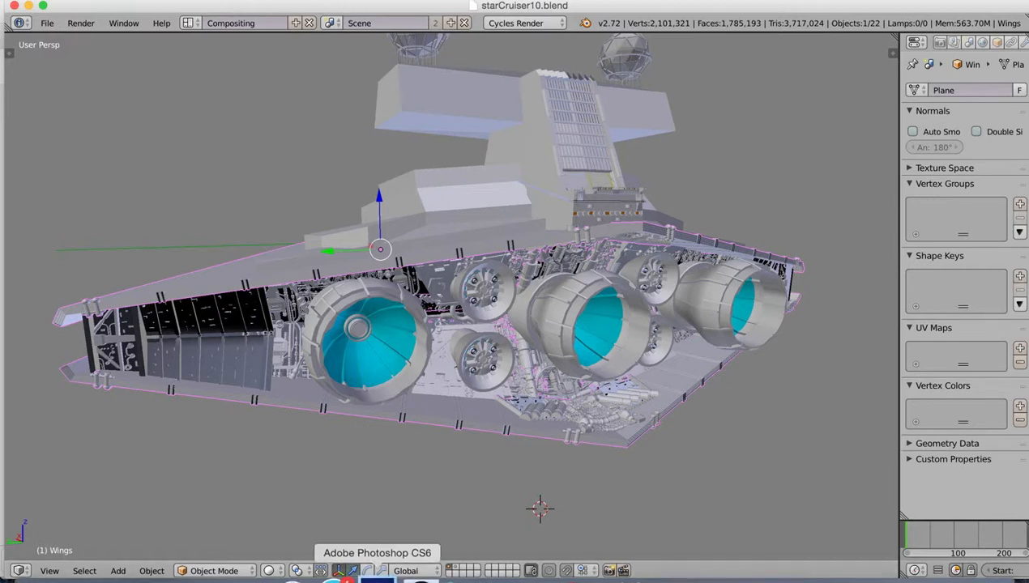
{"action": "mouse_move", "coordinate": [639, 67]}
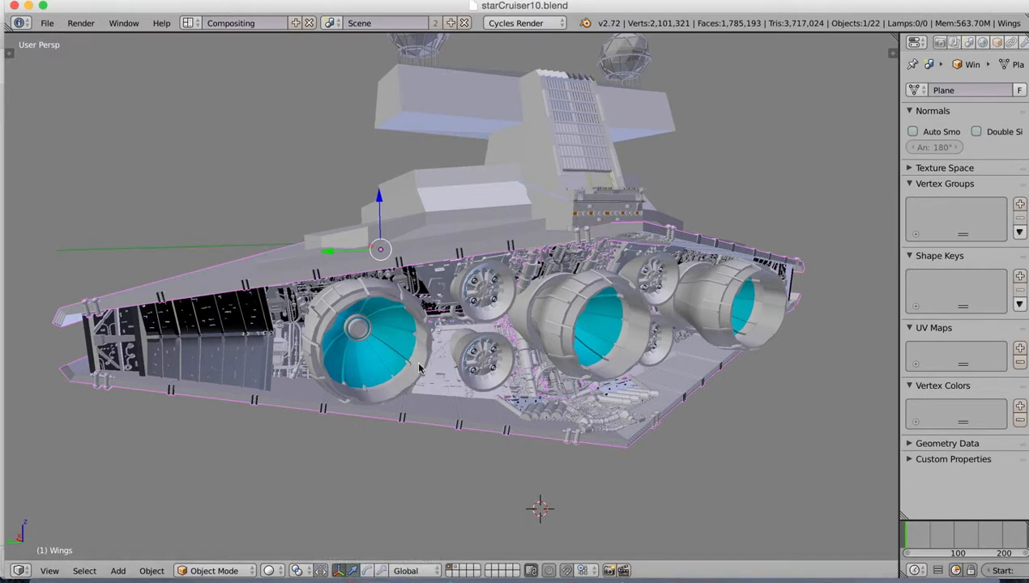
{"action": "mouse_move", "coordinate": [450, 338]}
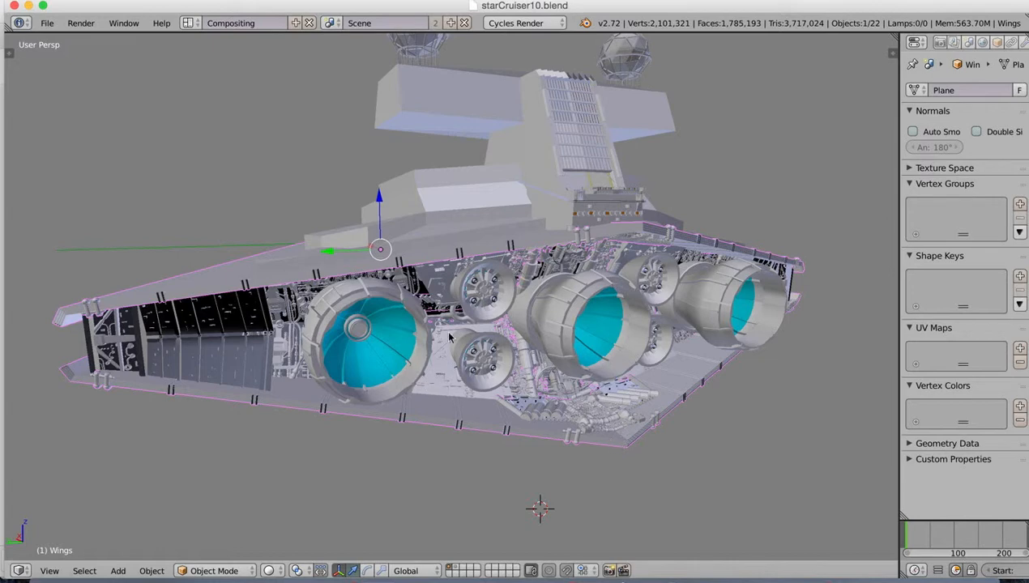
{"action": "mouse_move", "coordinate": [494, 358]}
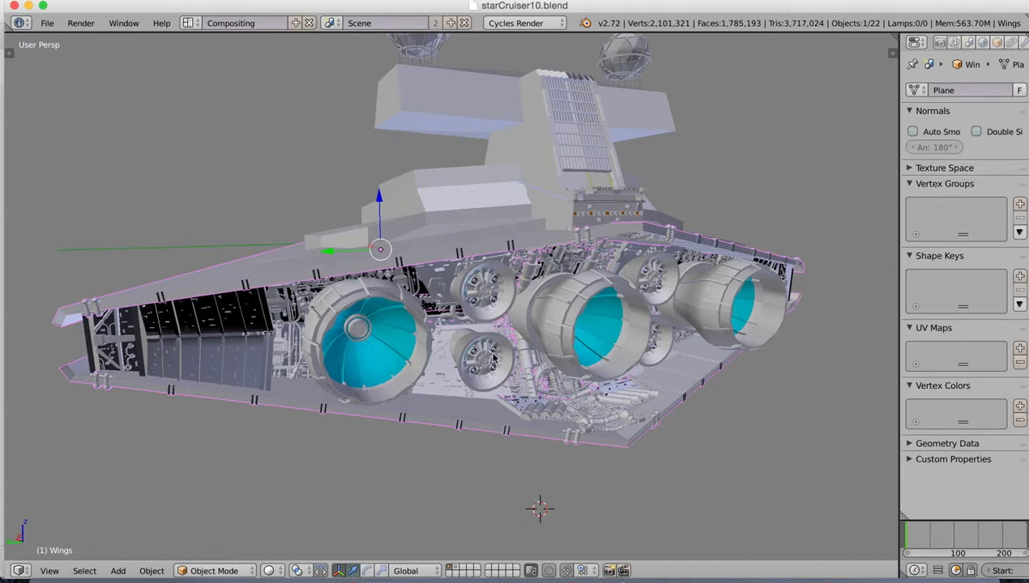
{"action": "mouse_move", "coordinate": [596, 416]}
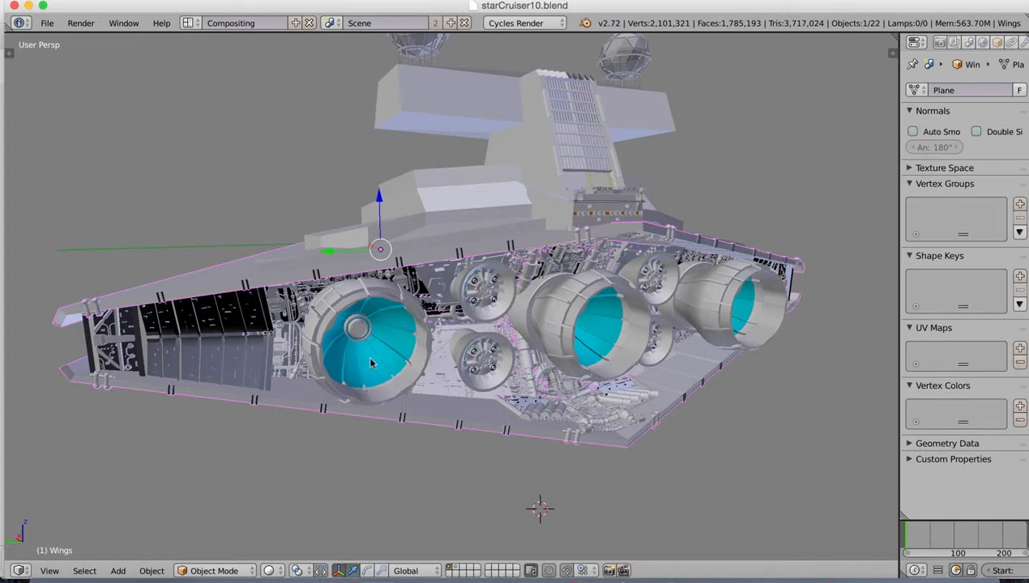
{"action": "mouse_move", "coordinate": [701, 296]}
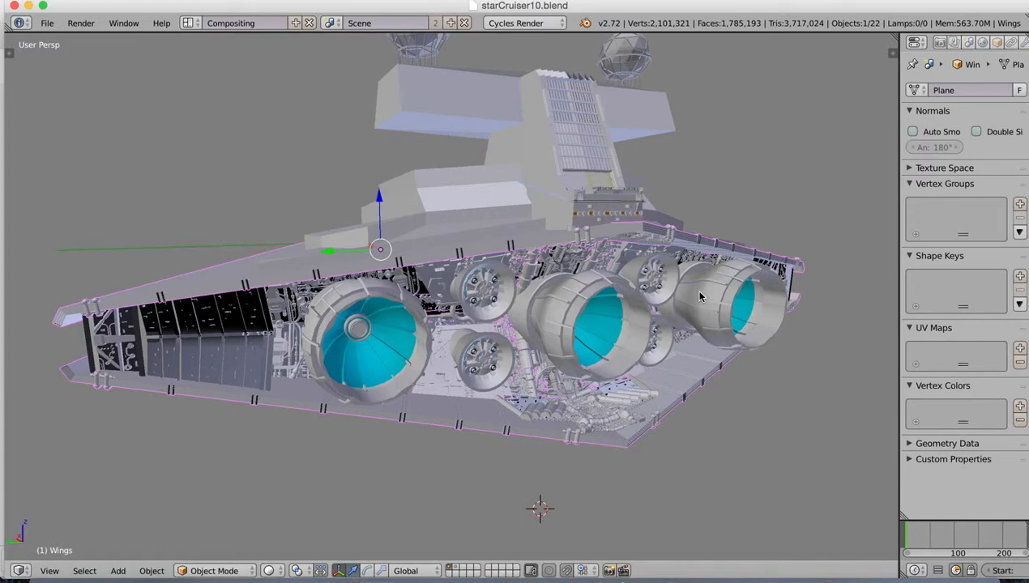
{"action": "mouse_move", "coordinate": [590, 411]}
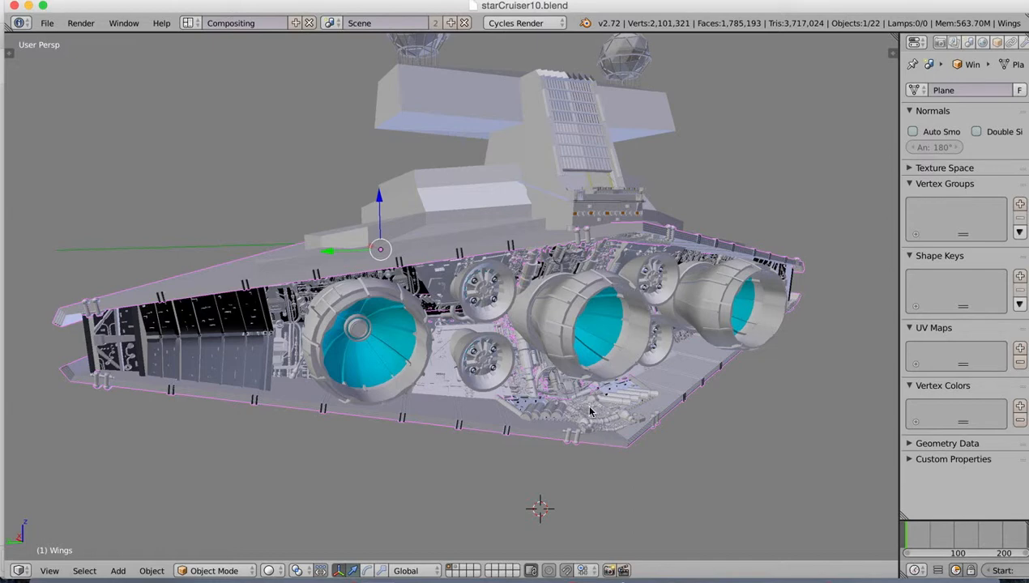
{"action": "mouse_move", "coordinate": [586, 416]}
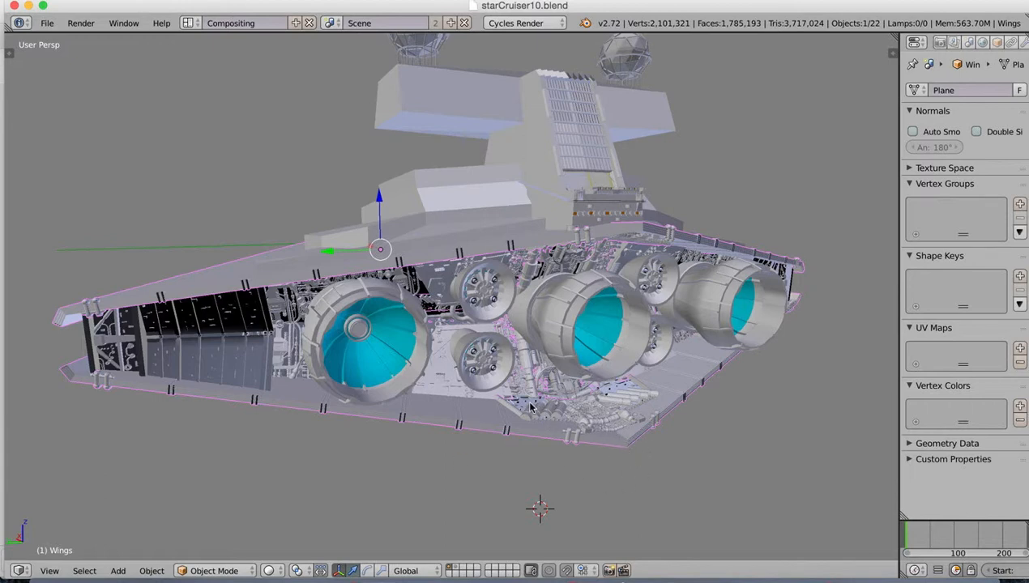
{"action": "mouse_move", "coordinate": [429, 297]}
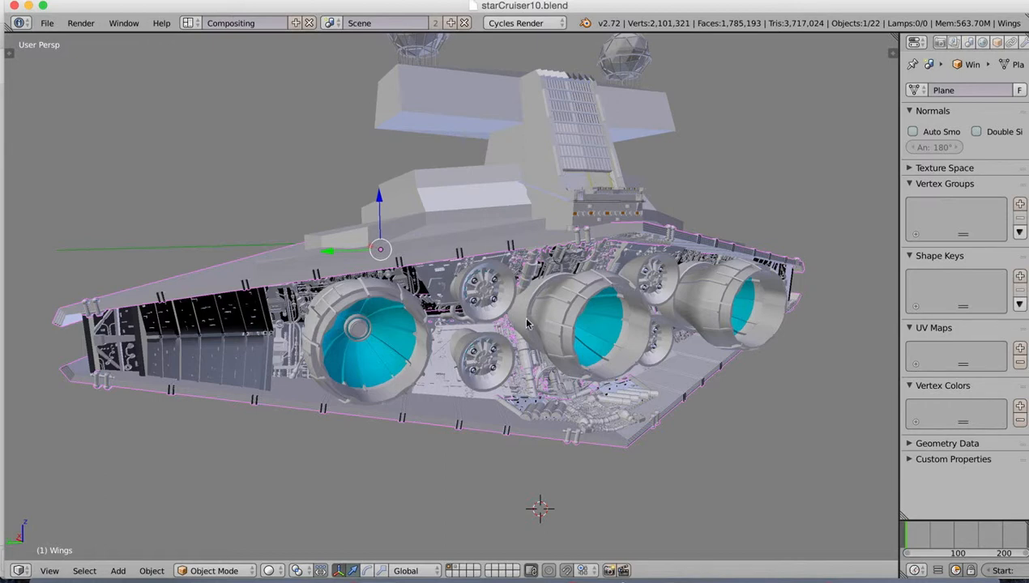
{"action": "mouse_move", "coordinate": [558, 316]}
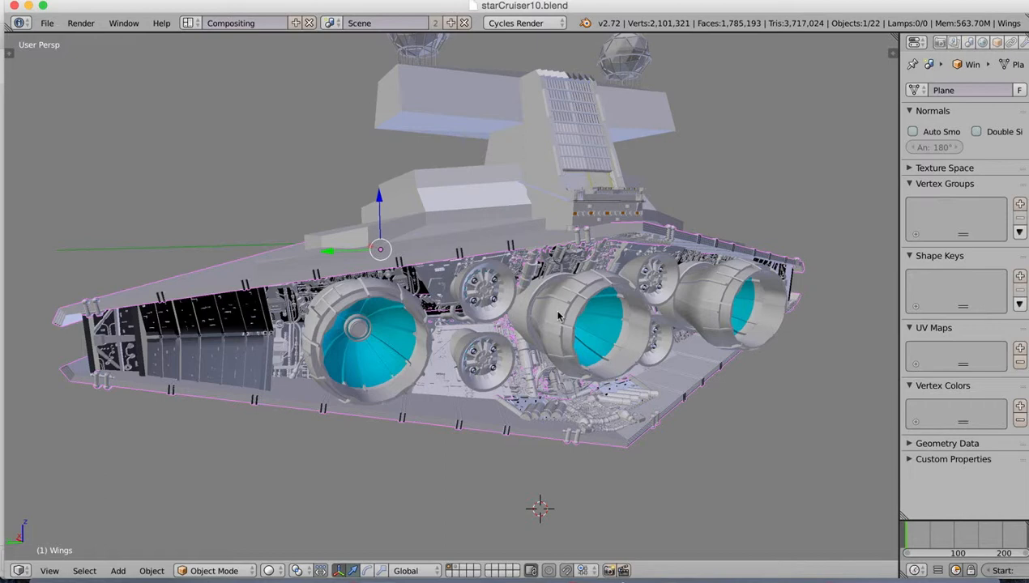
{"action": "mouse_move", "coordinate": [380, 337]}
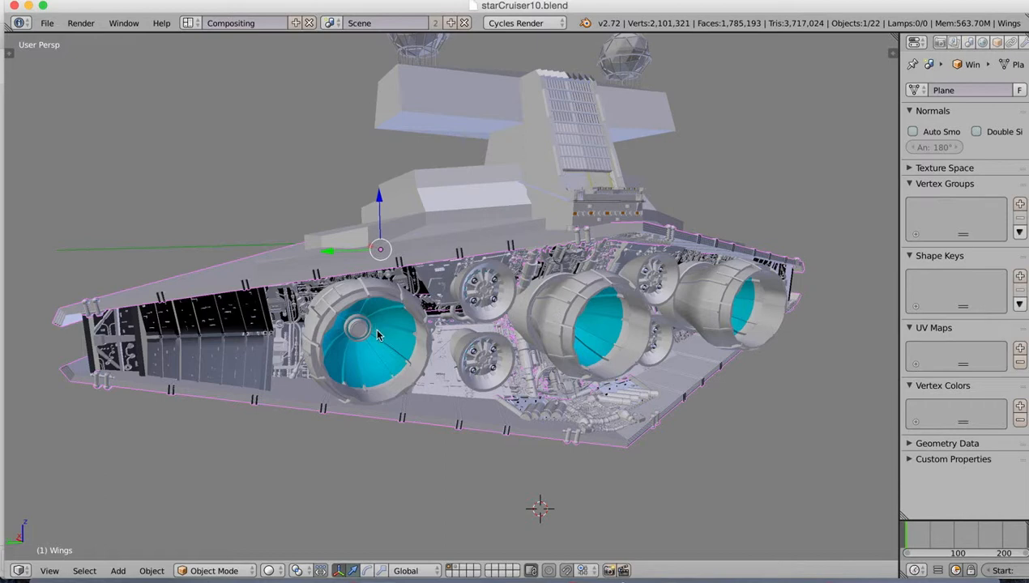
{"action": "mouse_move", "coordinate": [604, 403]}
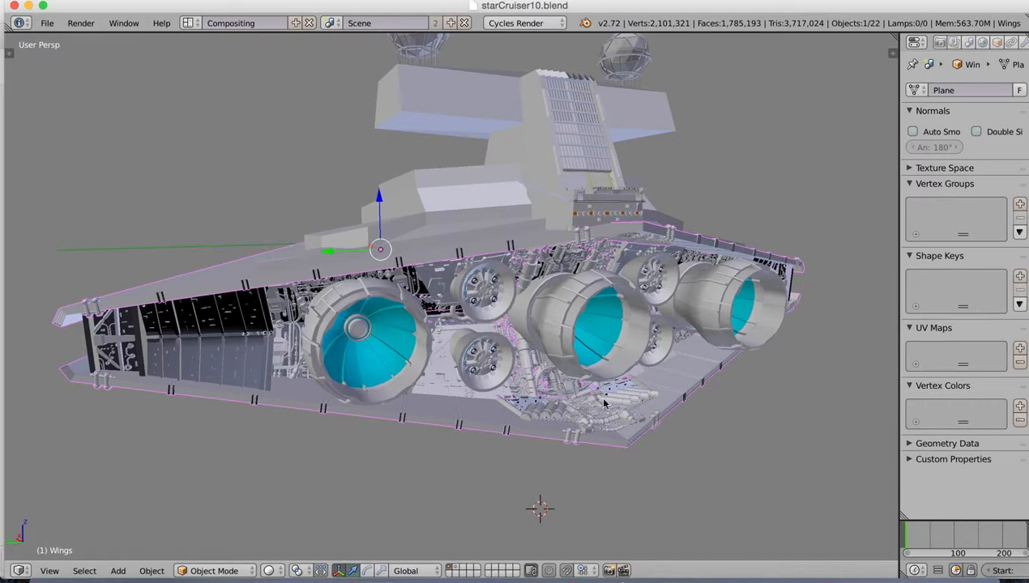
{"action": "left_click_drag", "start_coordinate": [486, 325], "coordinate": [487, 203]}
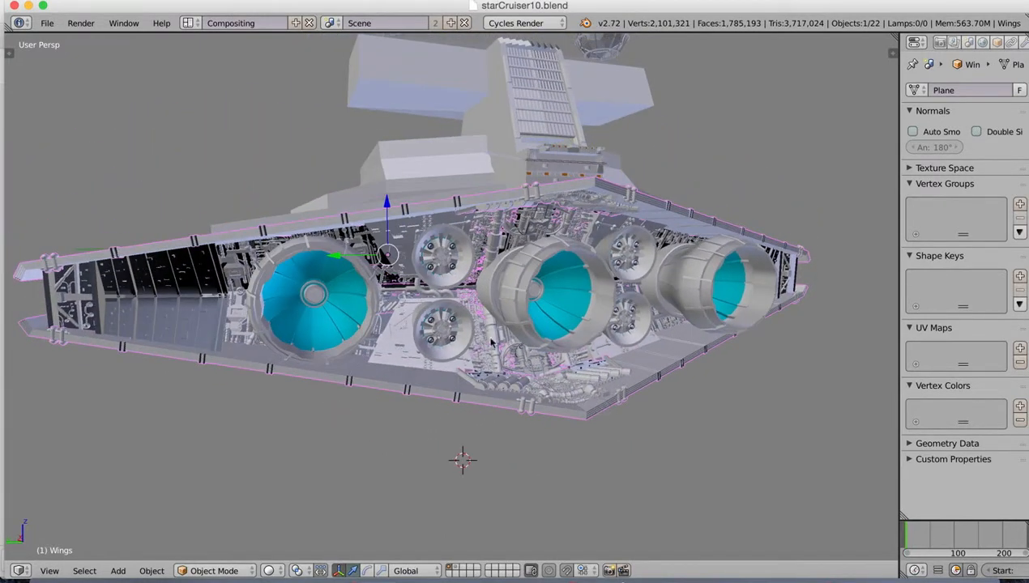
{"action": "mouse_move", "coordinate": [573, 364]}
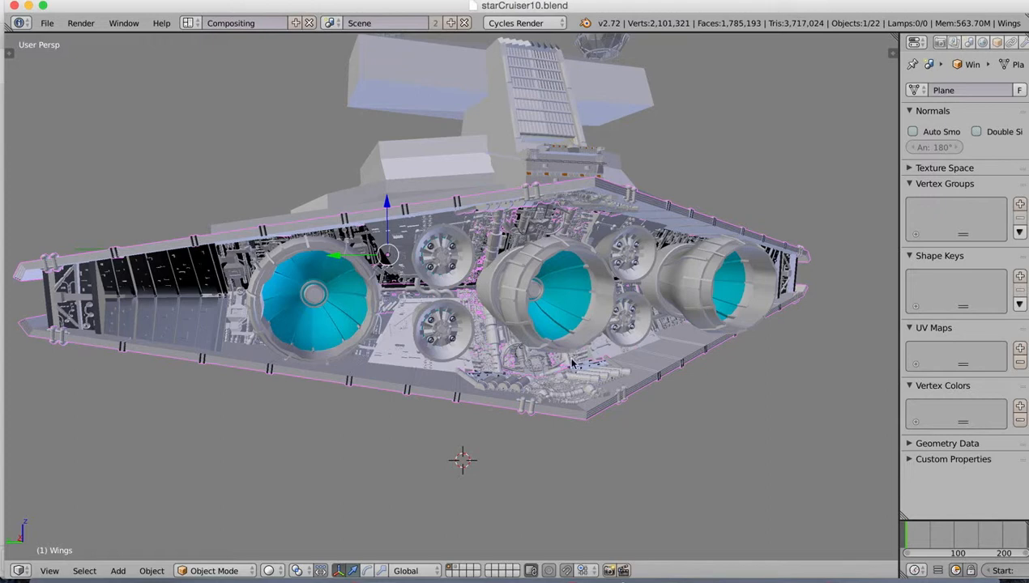
{"action": "mouse_move", "coordinate": [685, 265]}
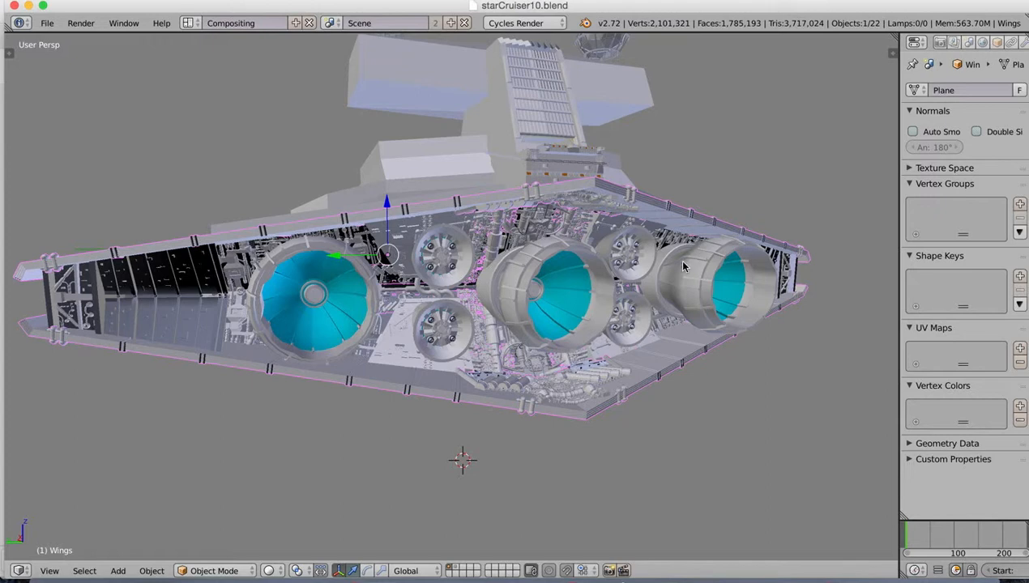
{"action": "mouse_move", "coordinate": [671, 397]}
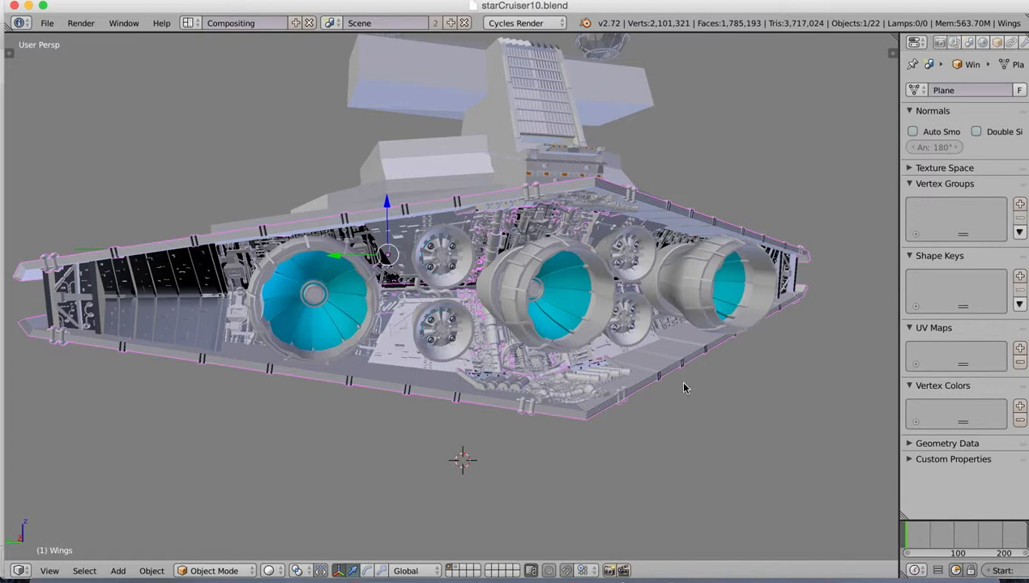
{"action": "mouse_move", "coordinate": [590, 345]}
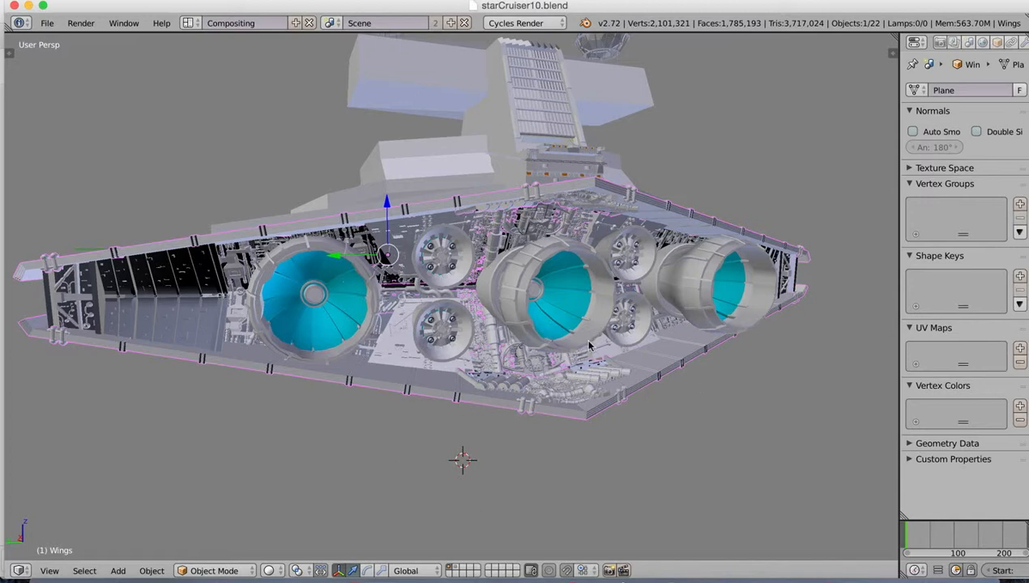
{"action": "mouse_move", "coordinate": [547, 403]}
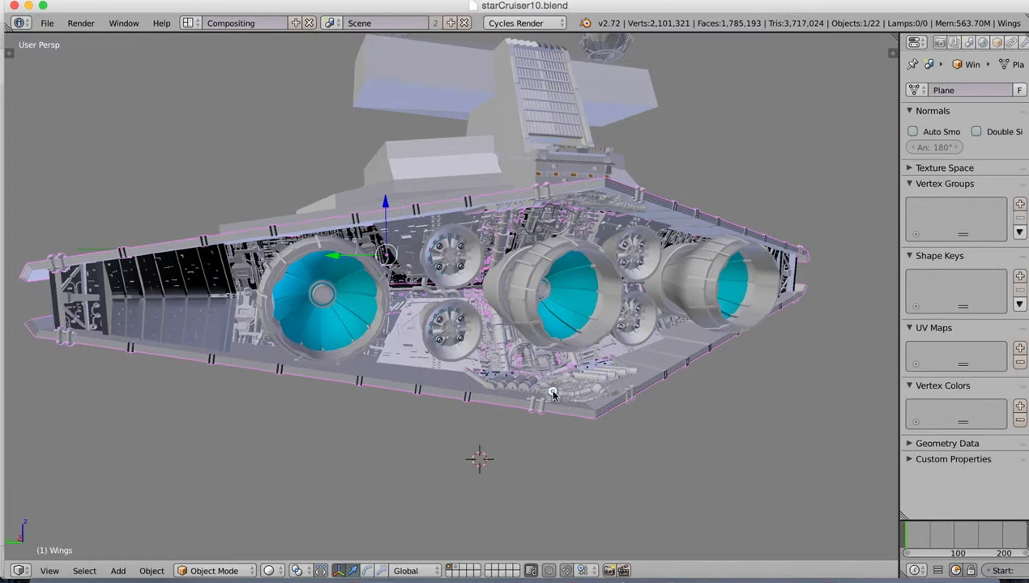
Orbit from the hull top down to the turbine engines, ending on an angled engine-bay view.
{"action": "left_click_drag", "start_coordinate": [555, 395], "coordinate": [590, 405]}
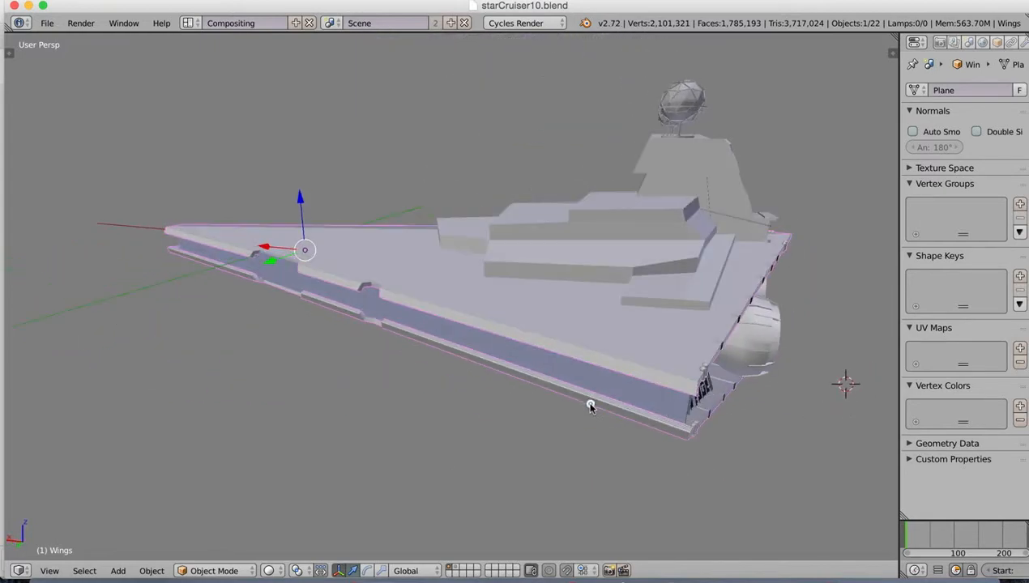
{"action": "left_click_drag", "start_coordinate": [590, 405], "coordinate": [562, 401]}
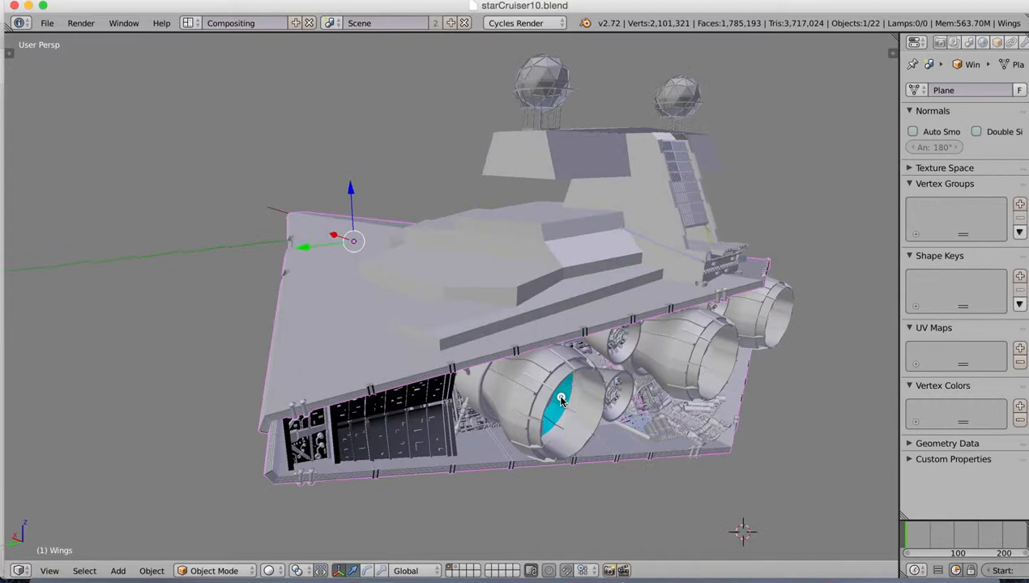
{"action": "left_click_drag", "start_coordinate": [559, 397], "coordinate": [583, 377]}
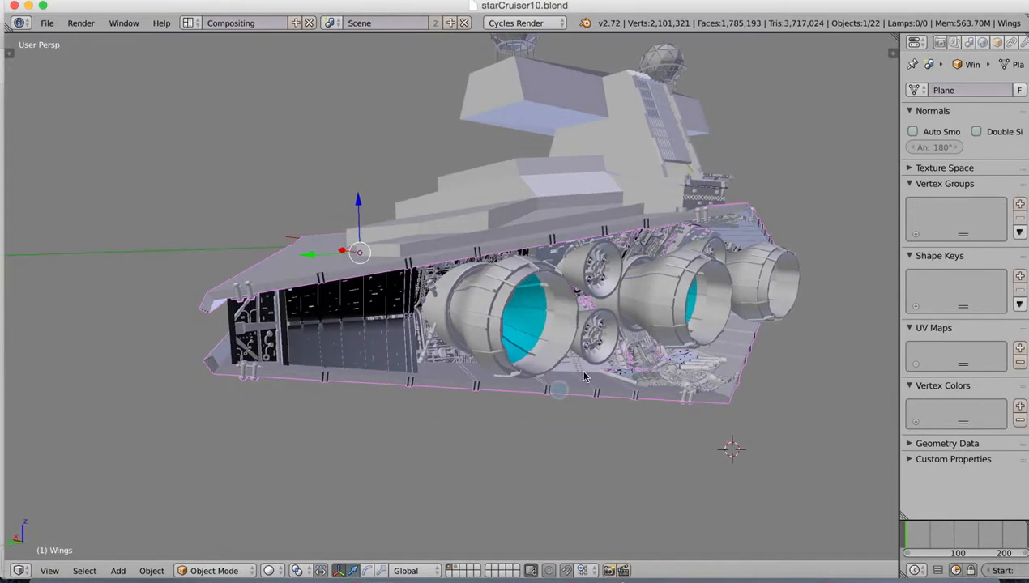
{"action": "left_click_drag", "start_coordinate": [583, 377], "coordinate": [555, 391]}
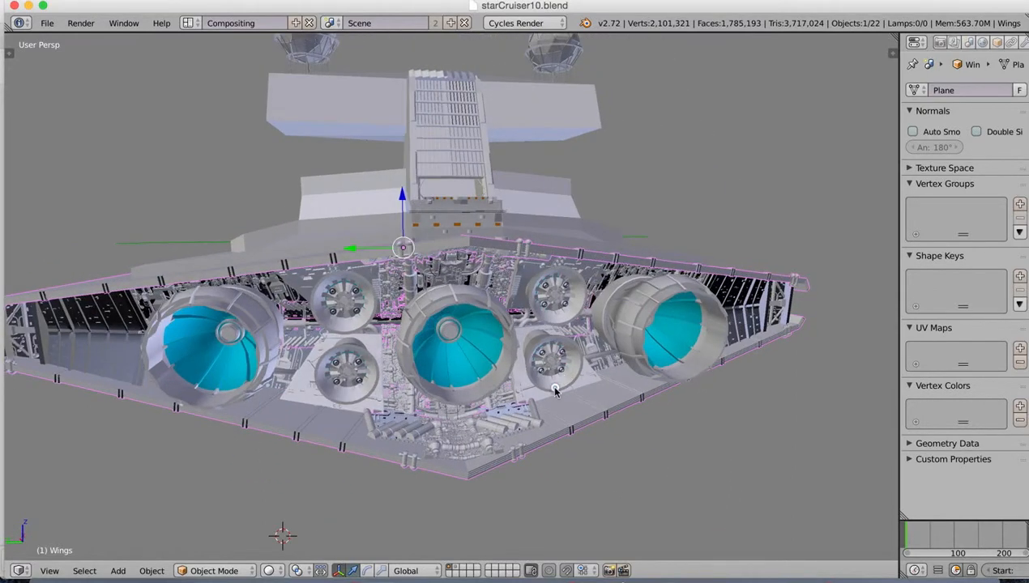
{"action": "left_click_drag", "start_coordinate": [555, 391], "coordinate": [567, 385]}
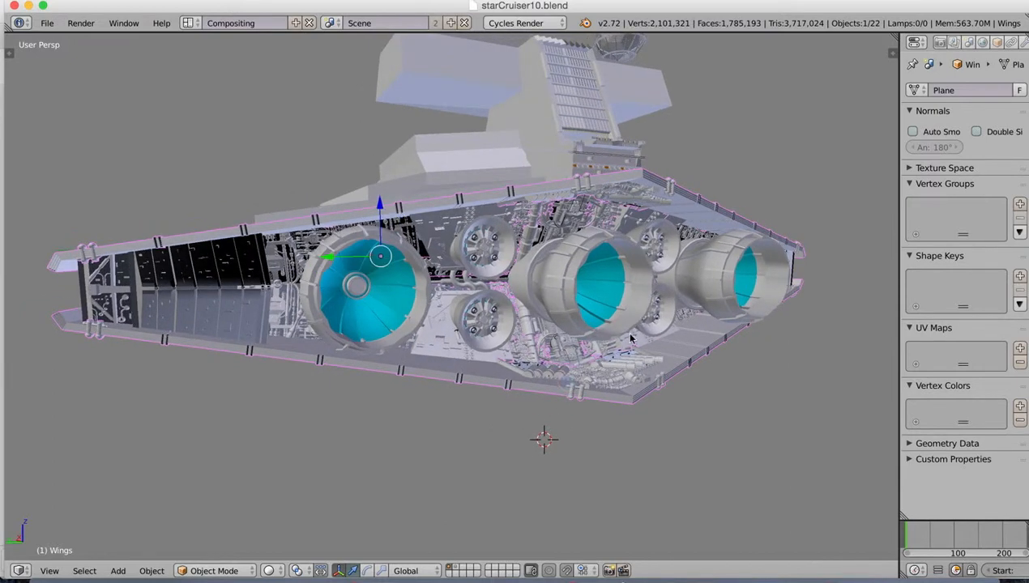
{"action": "mouse_move", "coordinate": [718, 437]}
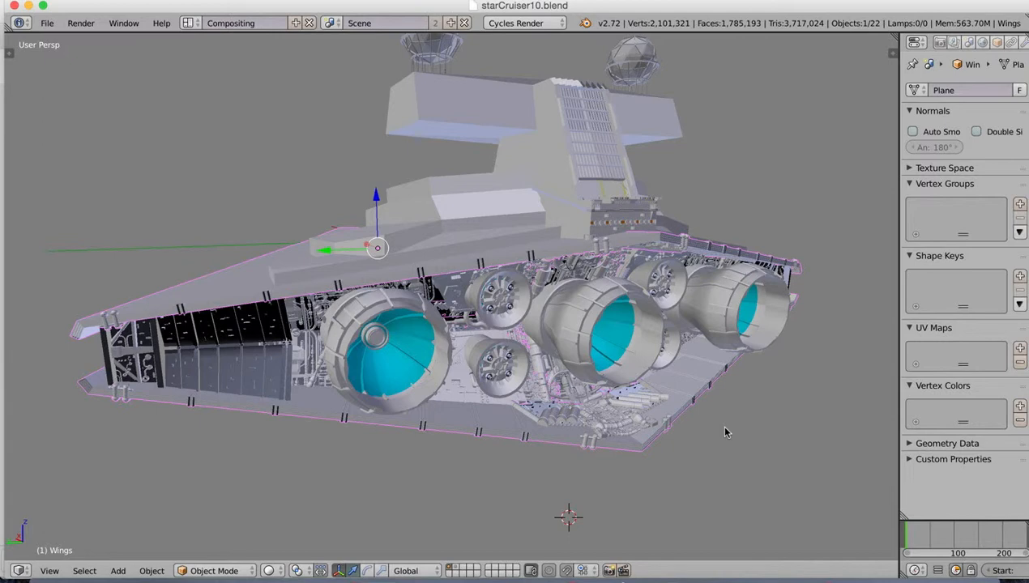
{"action": "mouse_move", "coordinate": [728, 428]}
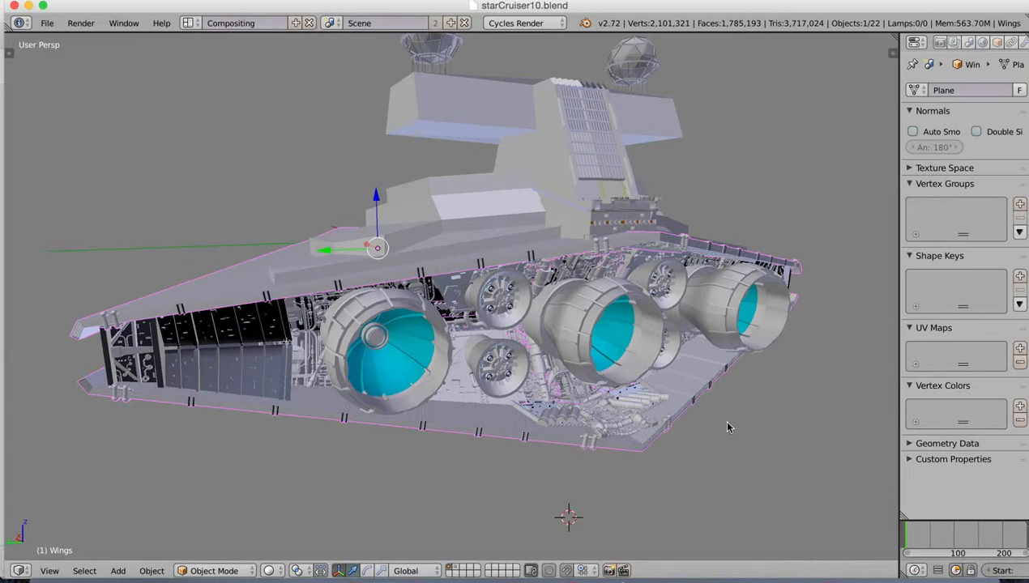
{"action": "mouse_move", "coordinate": [734, 424]}
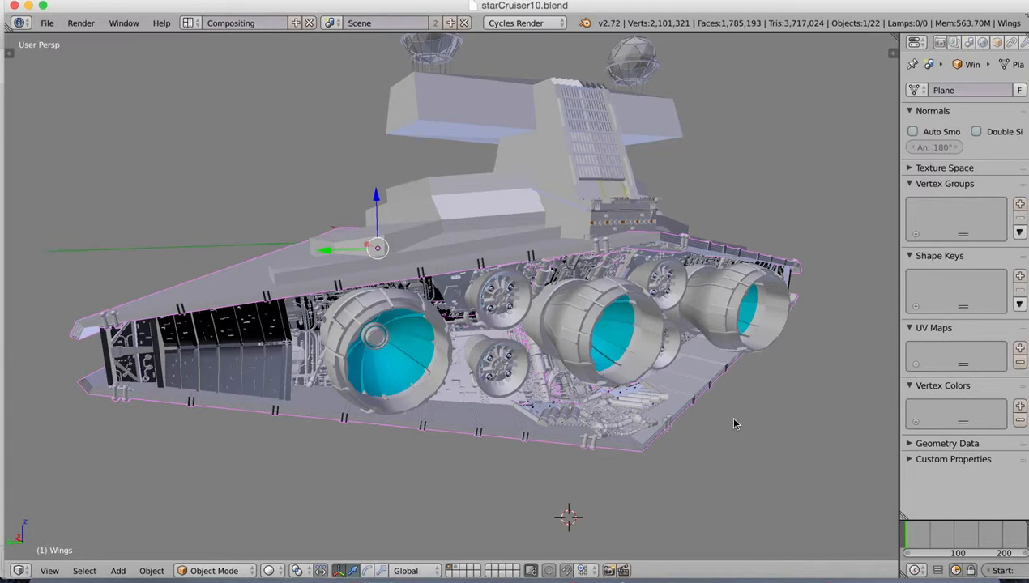